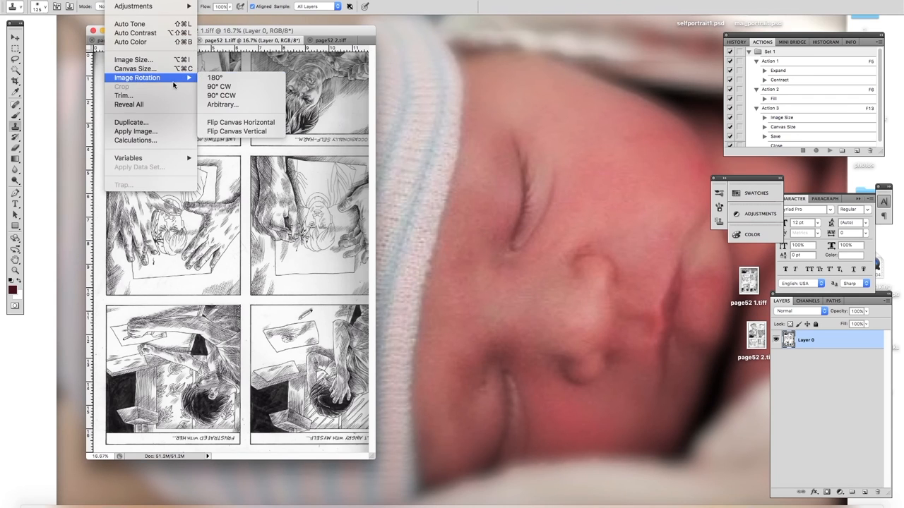
Widen the third scanned page's canvas, anchored to one side, leaving empty space beside the artwork
click(197, 39)
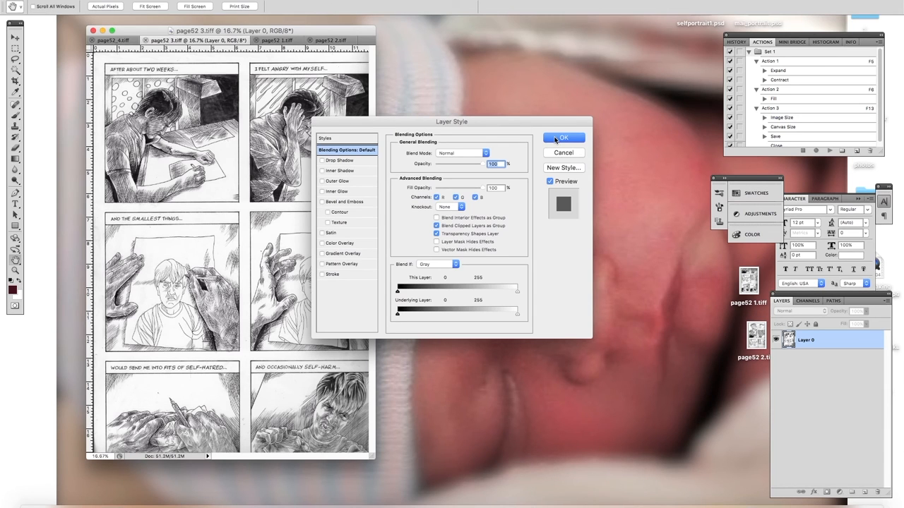
click(562, 139)
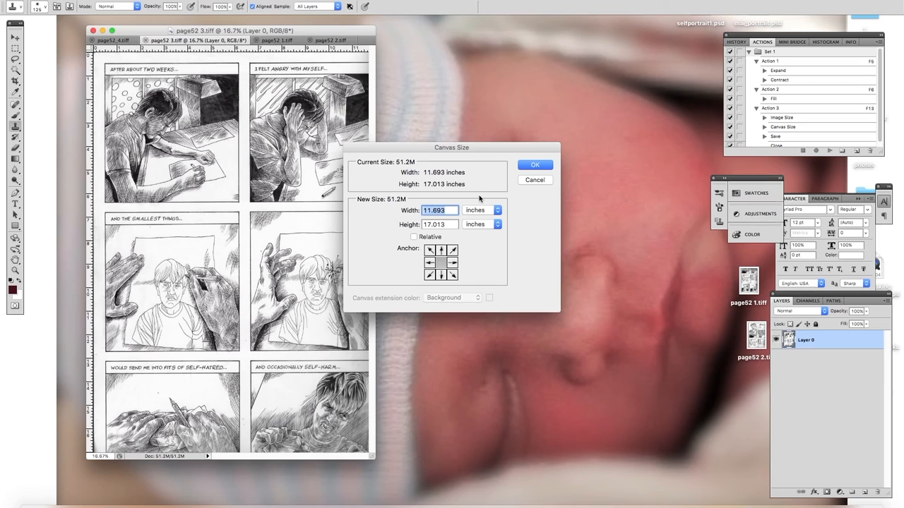
click(533, 164)
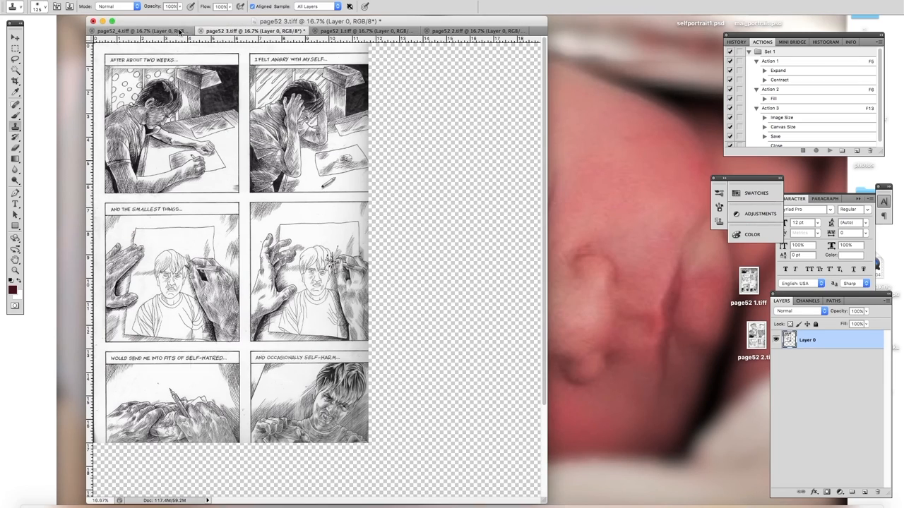
Switch to the first scanned page and place the second scan onto it as a new layer
click(360, 31)
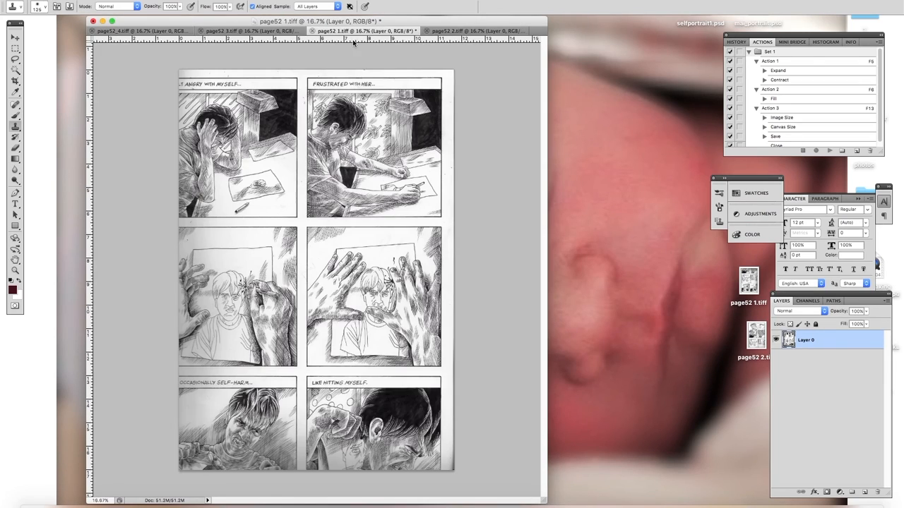
click(14, 6)
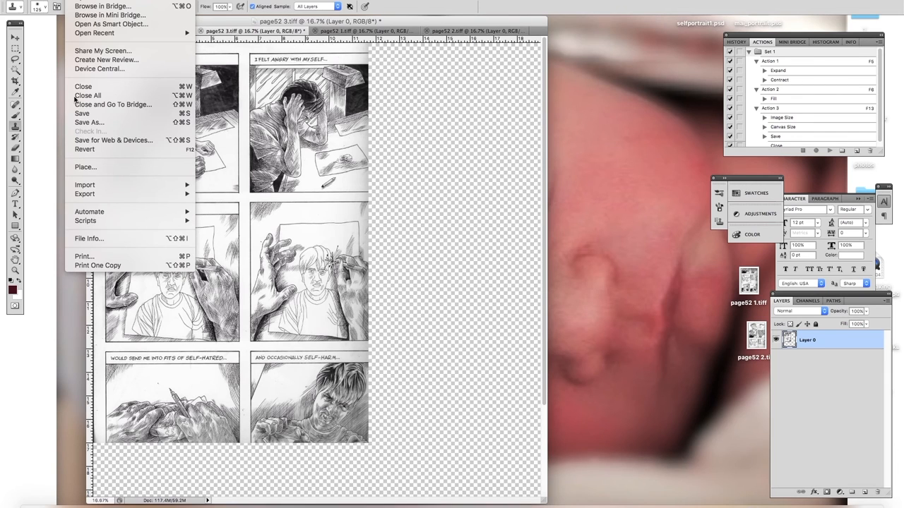
click(91, 122)
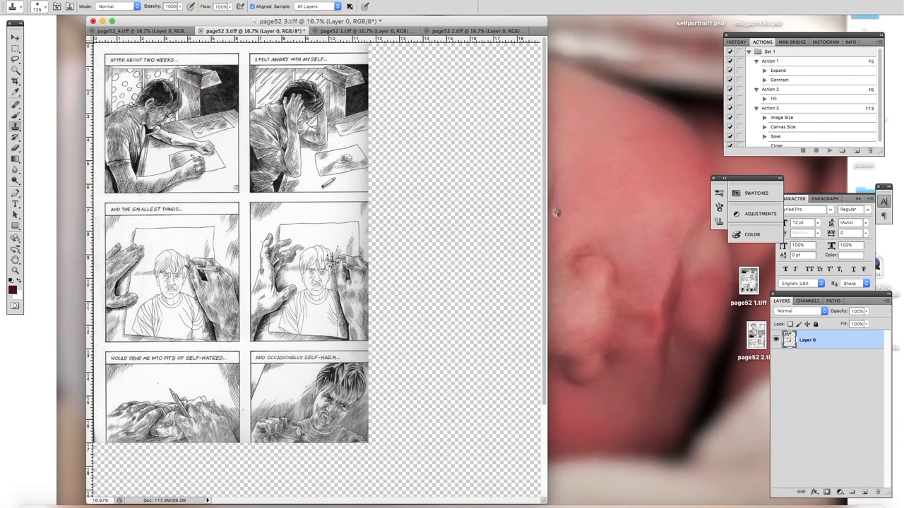
click(361, 32)
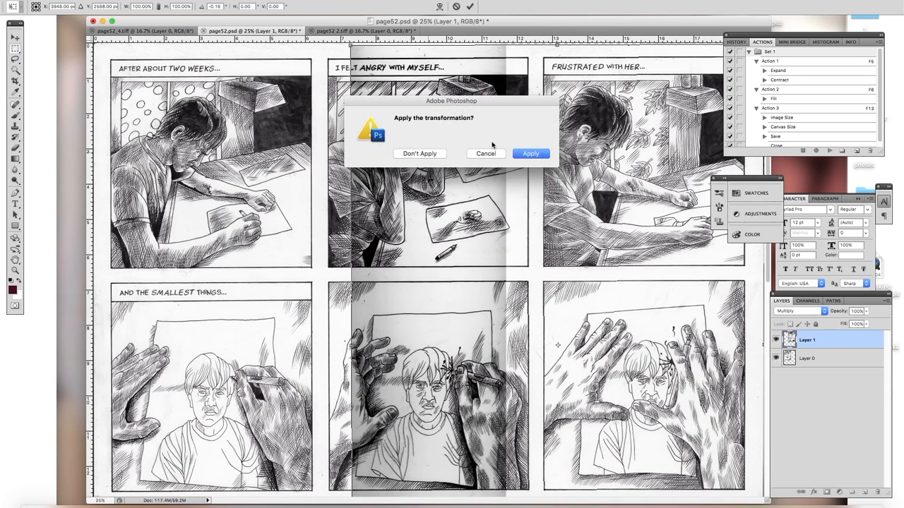
Apply the transform so the second scan's top panel rows join the first into one page
click(531, 153)
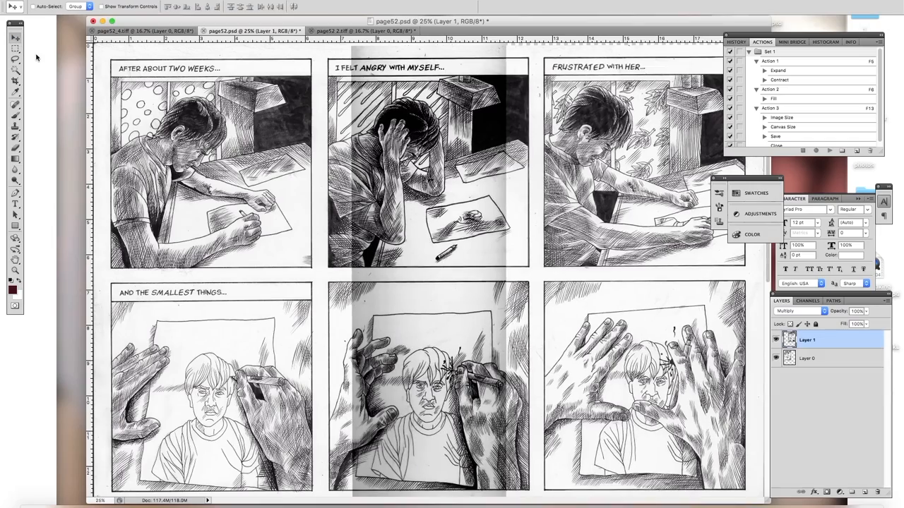
mouse_move(63, 79)
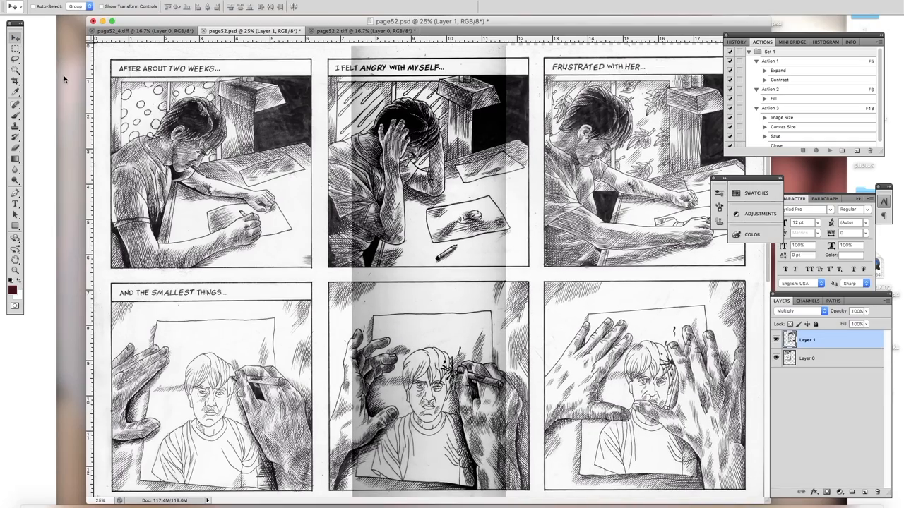
click(802, 312)
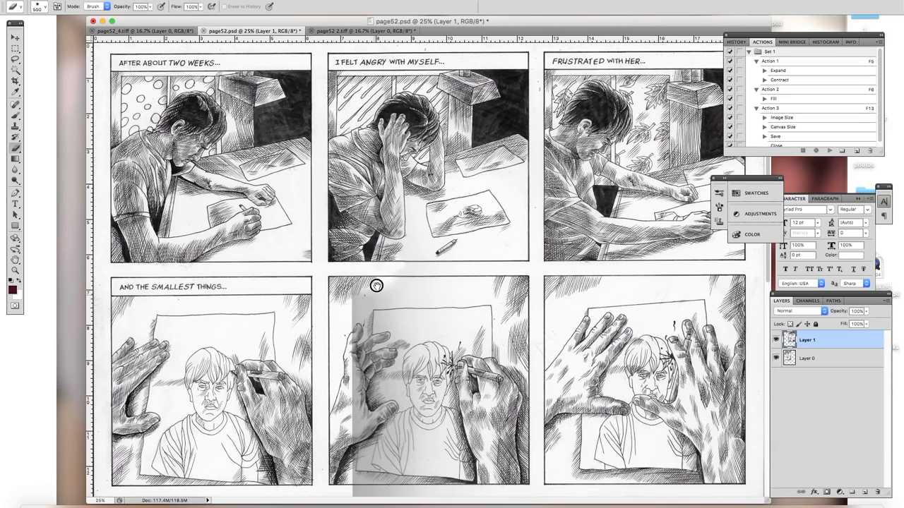
scroll(down, 3)
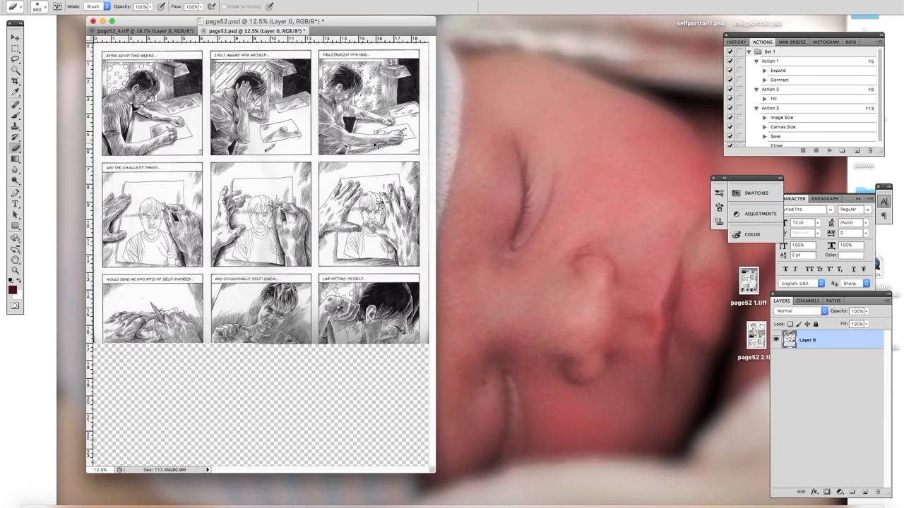
Set the third scan's layer to Multiply so it registers over the lower panel rows
click(798, 310)
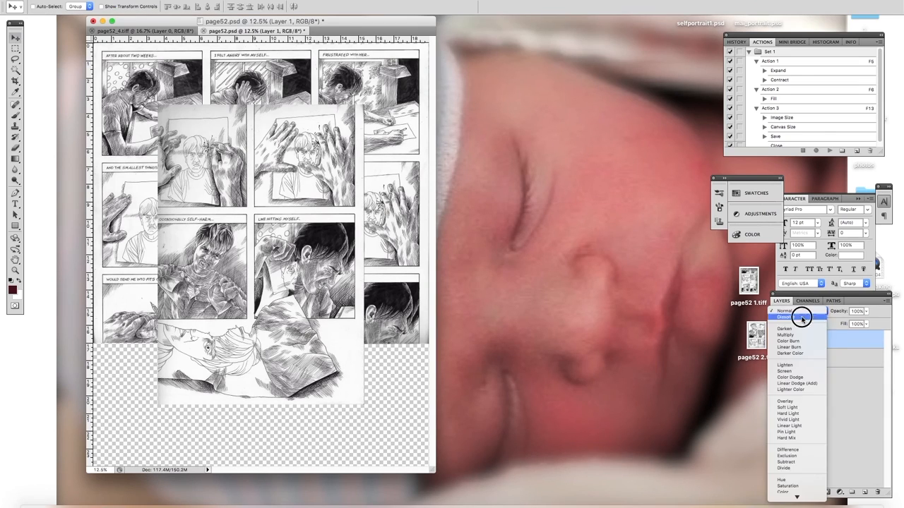
click(785, 334)
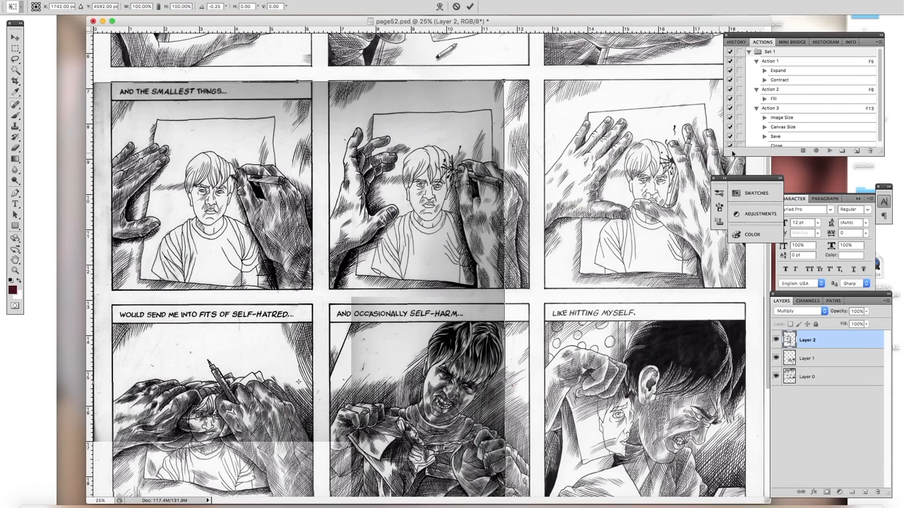
scroll(down, 3)
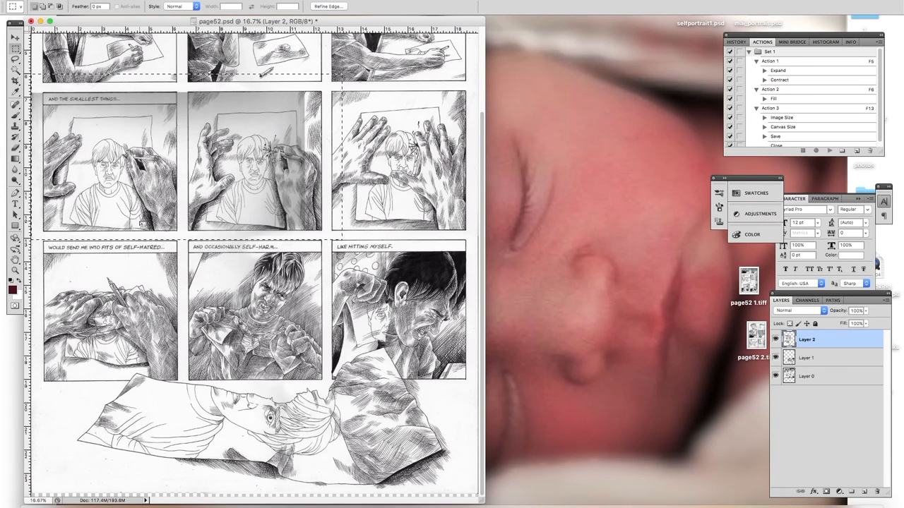
Flatten the stitched layers into one background and apply the rotation that straightens the page
click(806, 358)
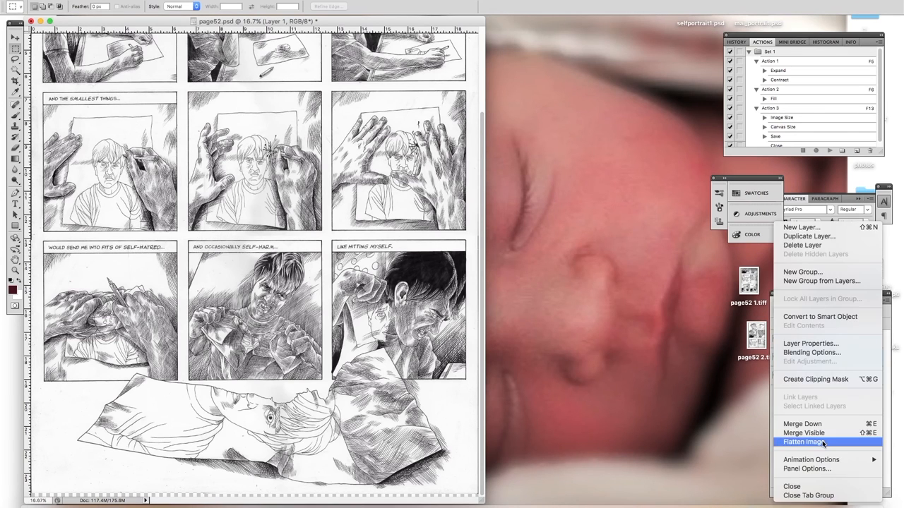
click(804, 441)
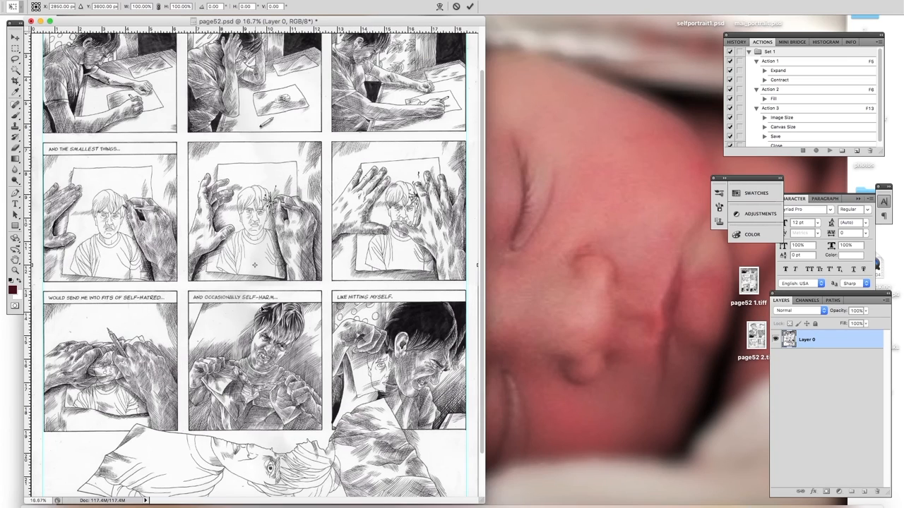
scroll(down, 3)
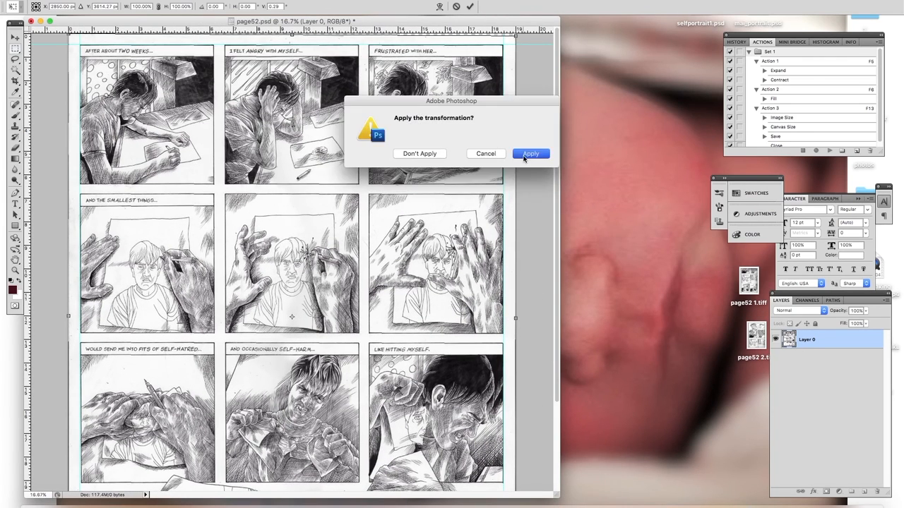
click(531, 152)
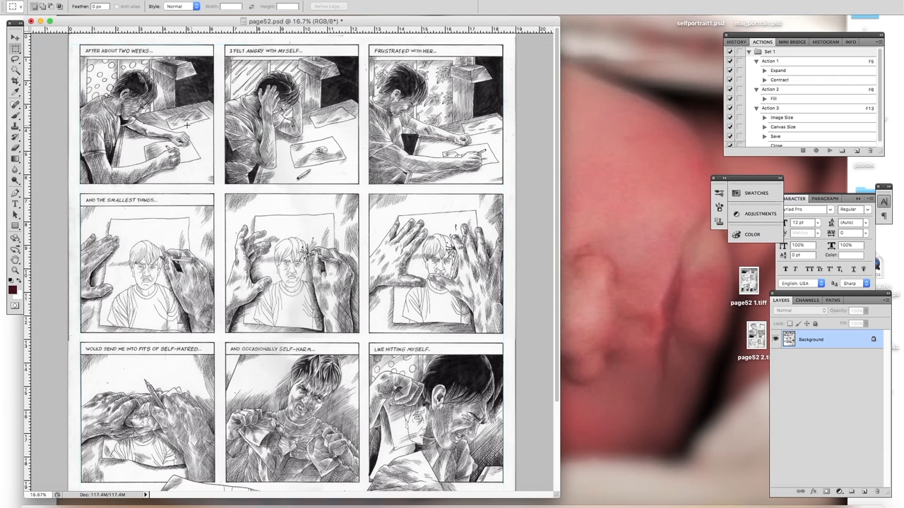
Set the canvas to 19 × 24 inches so blank margin surrounds the straightened page
scroll(down, 3)
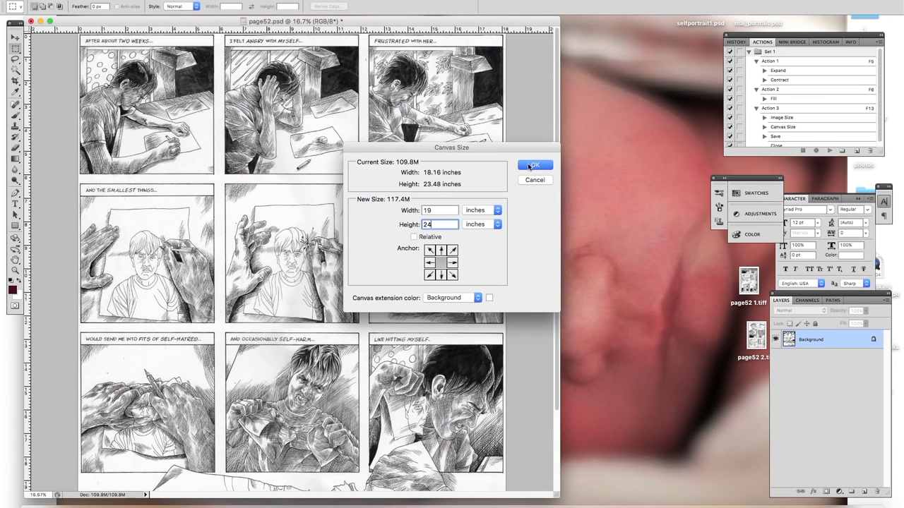
click(533, 164)
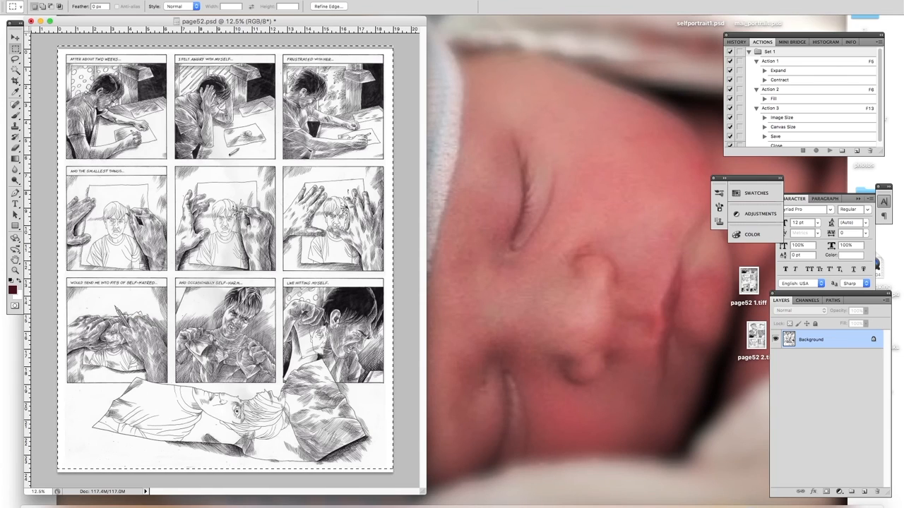
click(132, 6)
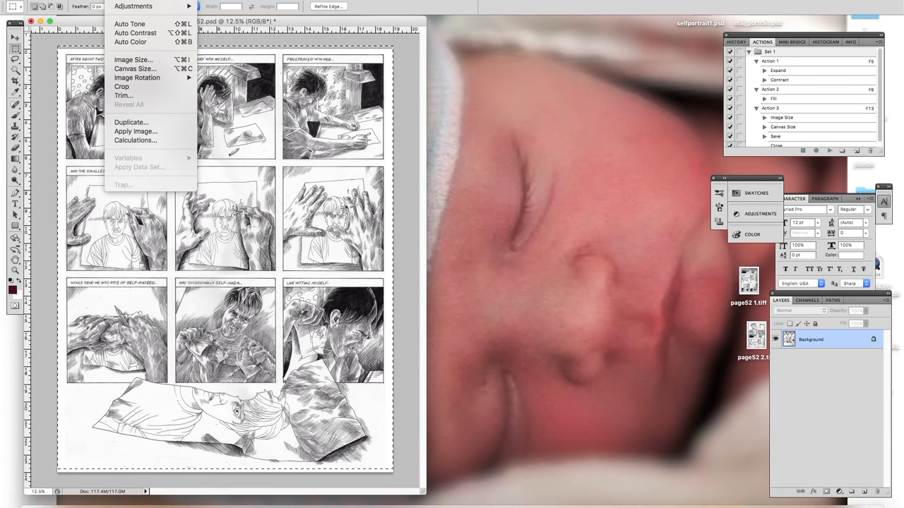
click(121, 86)
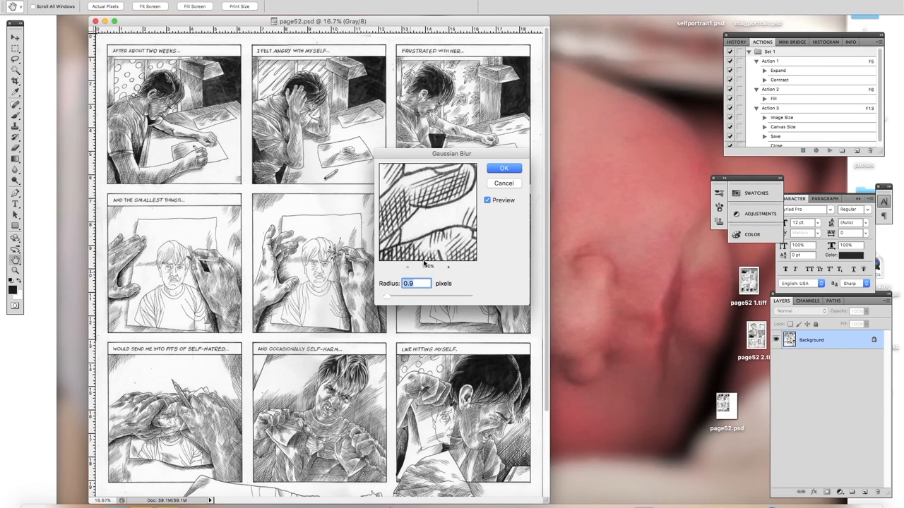
Apply a Gaussian Blur of 0.8 pixels to soften the page slightly
drag(407, 296, 393, 295)
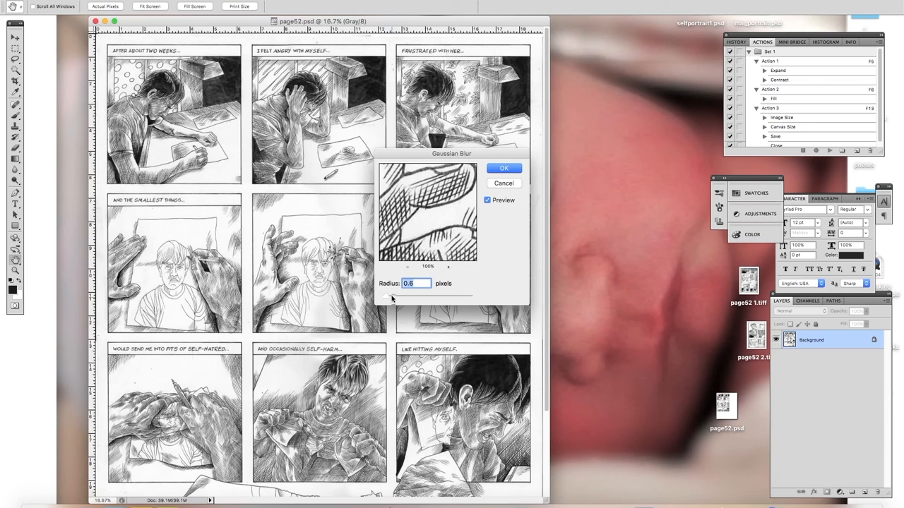
click(503, 168)
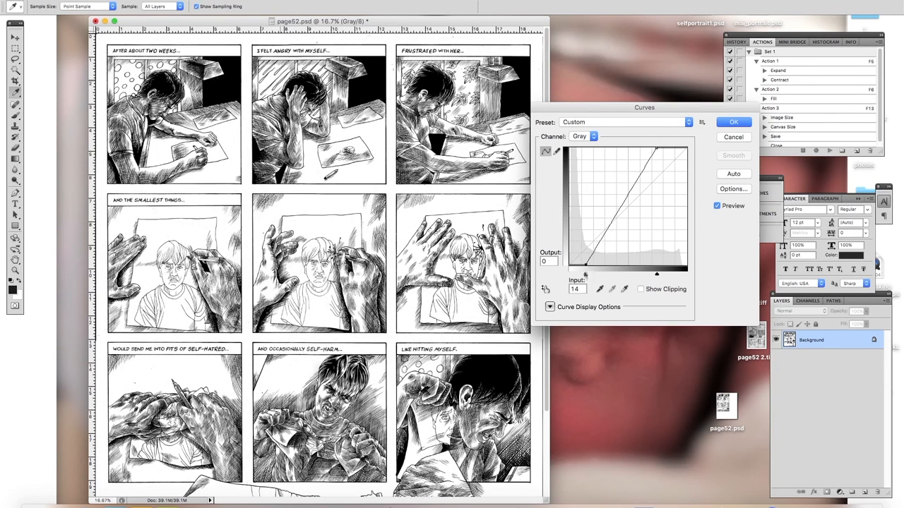
Steepen the Curves adjustment for stark contrast and apply it to the blurred page
drag(576, 264, 602, 264)
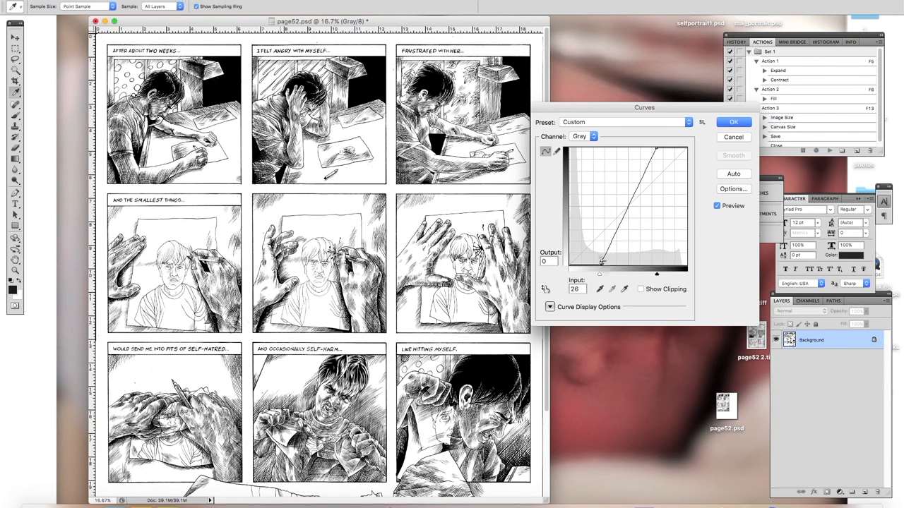
click(600, 263)
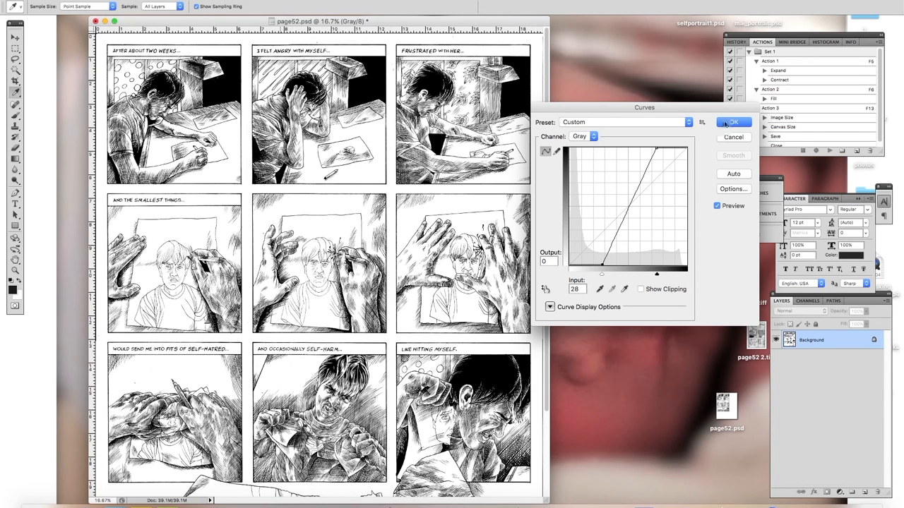
click(733, 121)
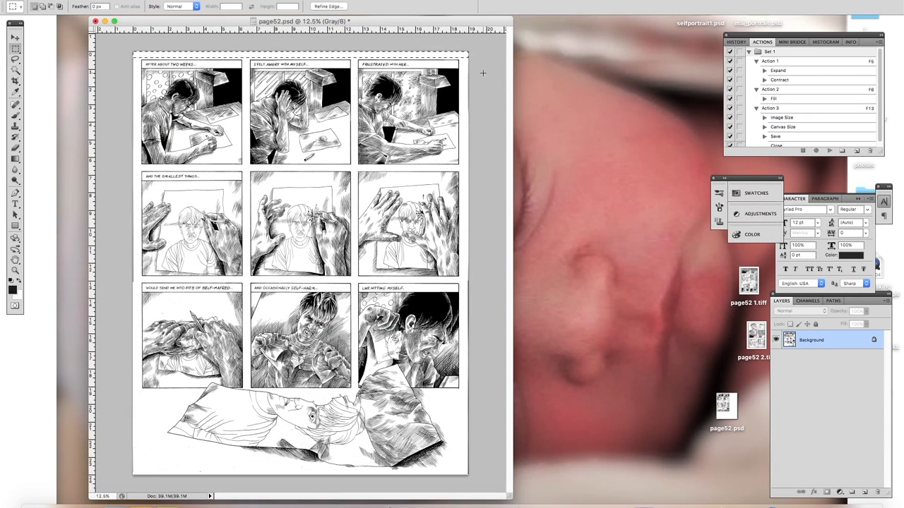
click(124, 6)
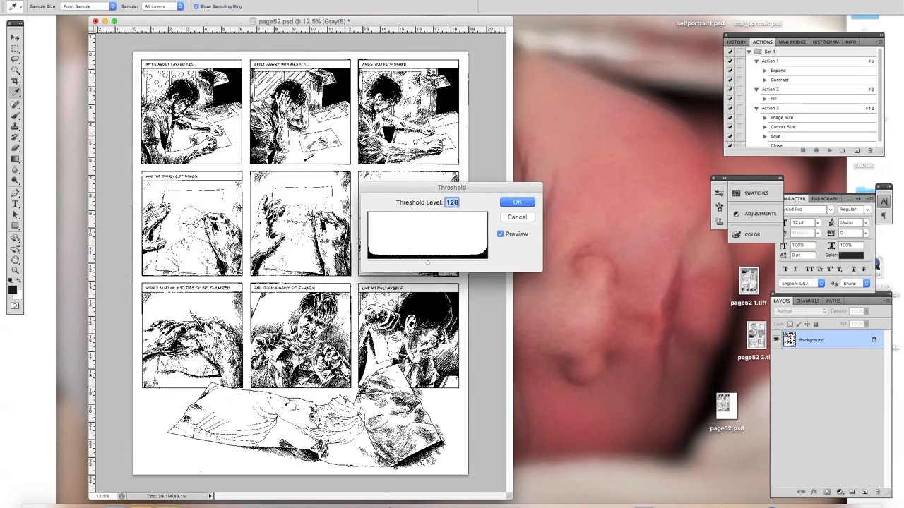
Apply Threshold at level 128, then fill the selected outer margin with the background colour at 100%
click(517, 218)
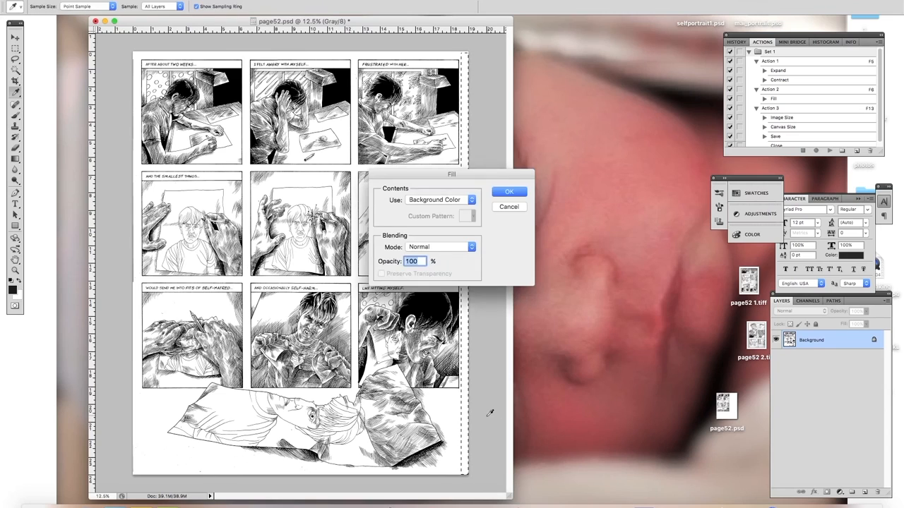
click(509, 192)
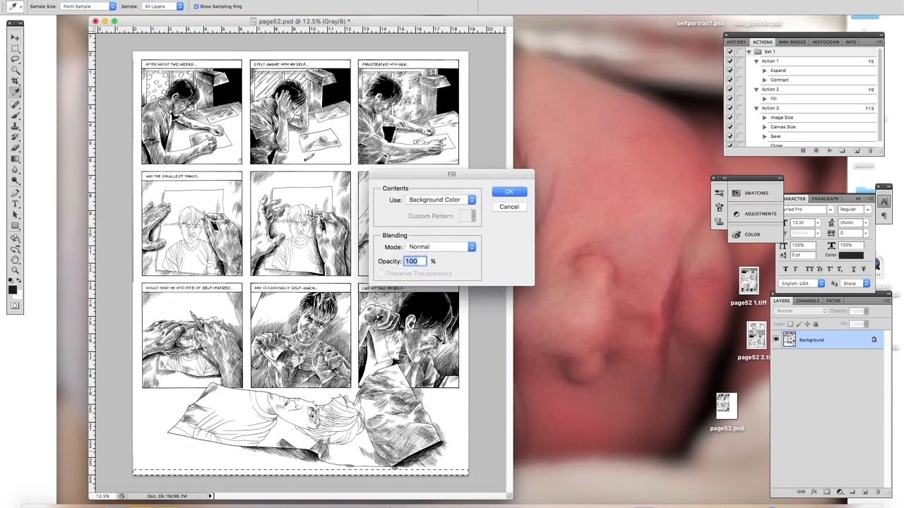
click(508, 192)
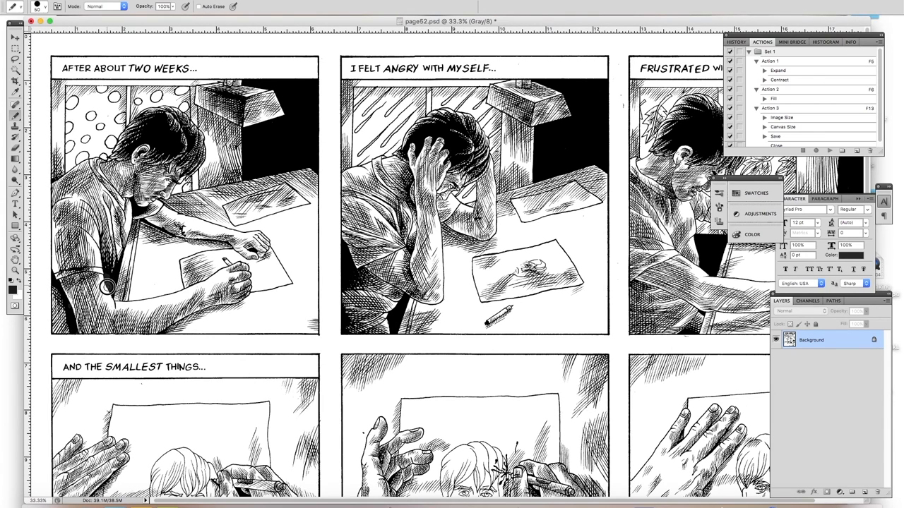
mouse_move(106, 281)
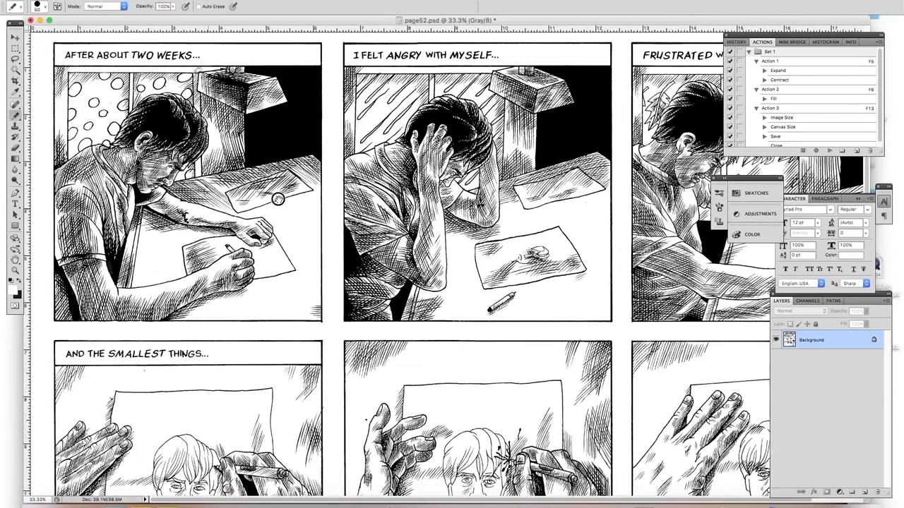
Scroll through the top and middle panel rows inspecting the line art for stray specks
scroll(down, 3)
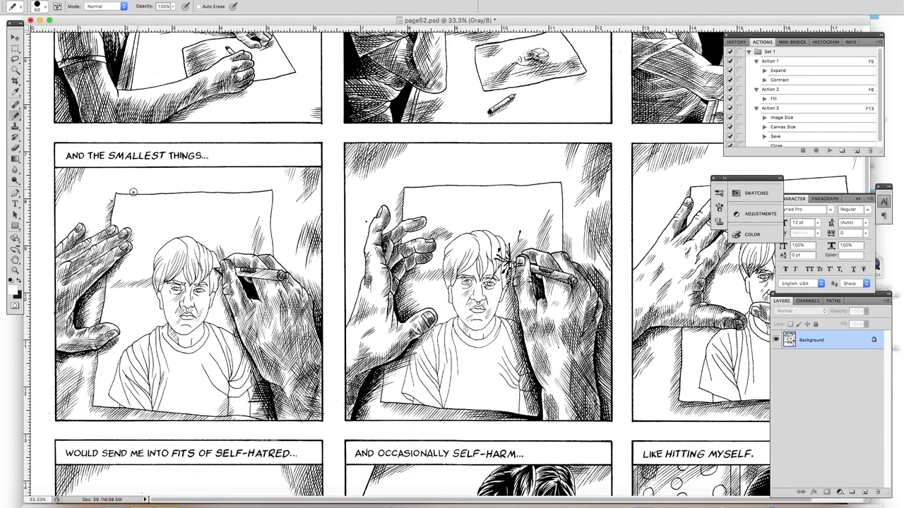
mouse_move(322, 413)
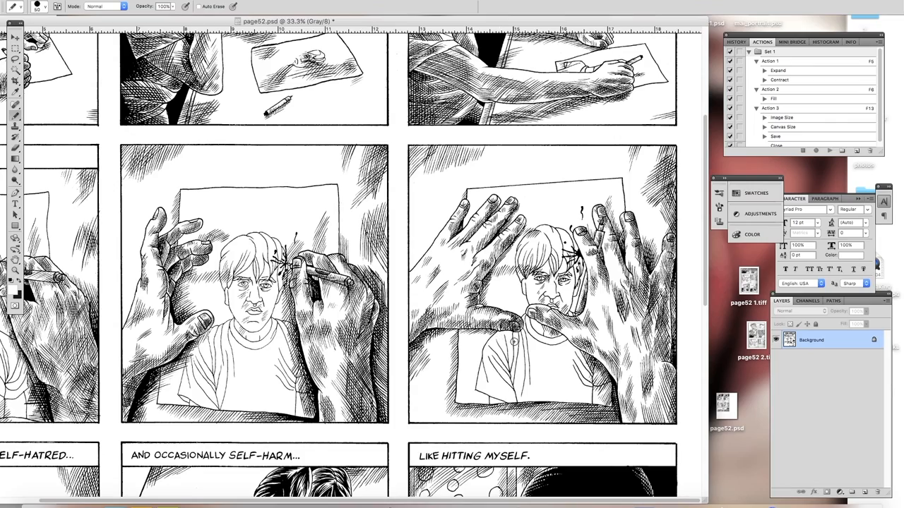
scroll(down, 3)
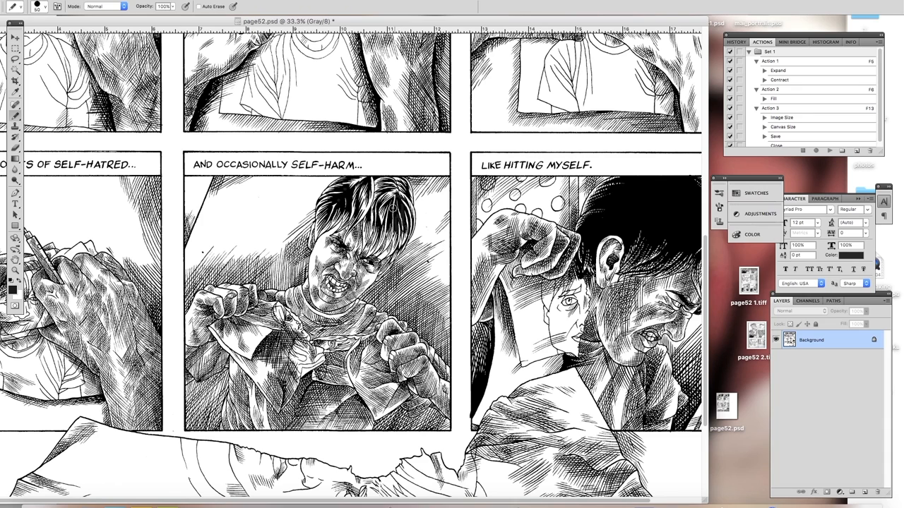
mouse_move(201, 252)
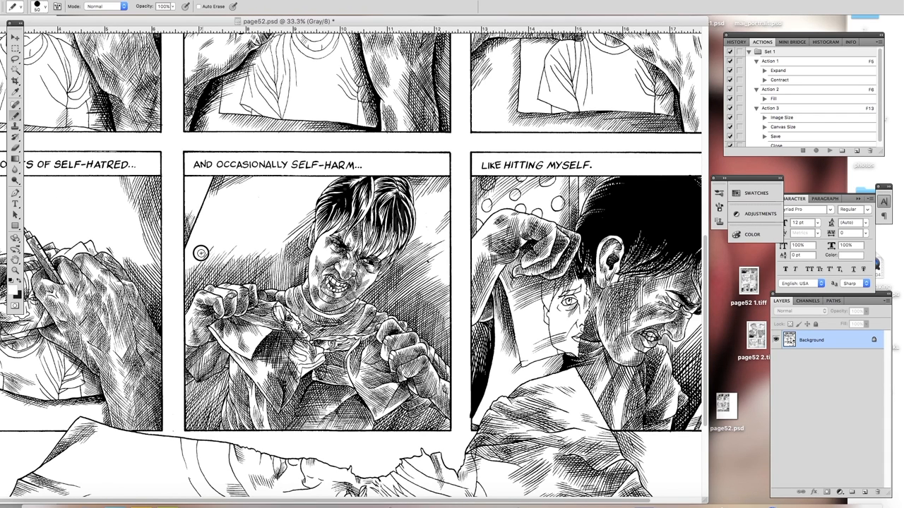
mouse_move(430, 261)
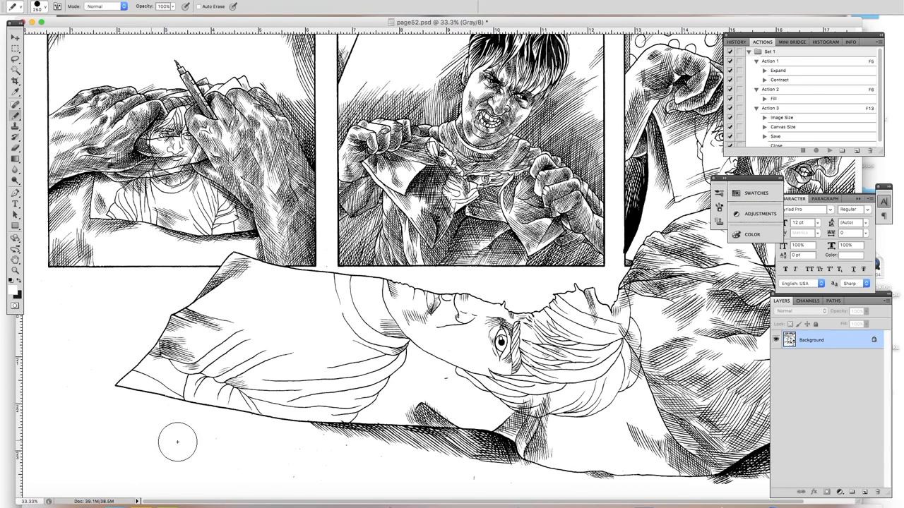
mouse_move(339, 447)
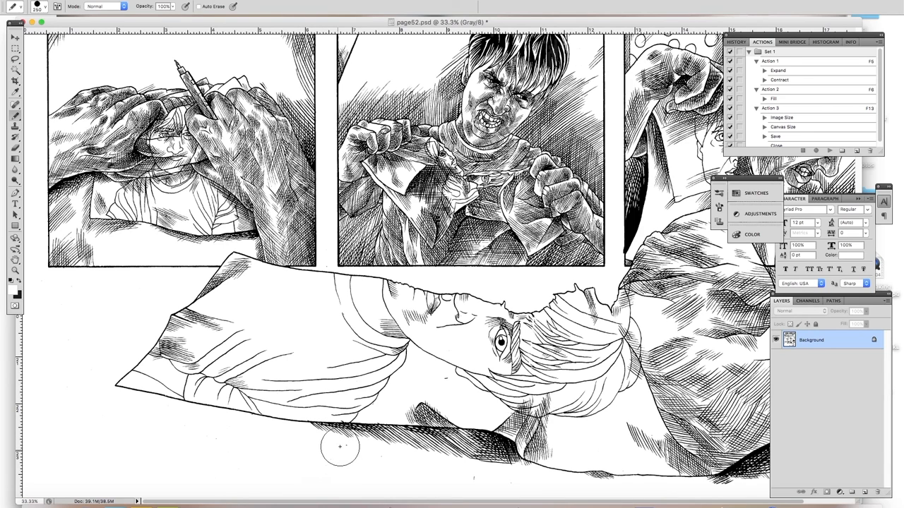
mouse_move(469, 481)
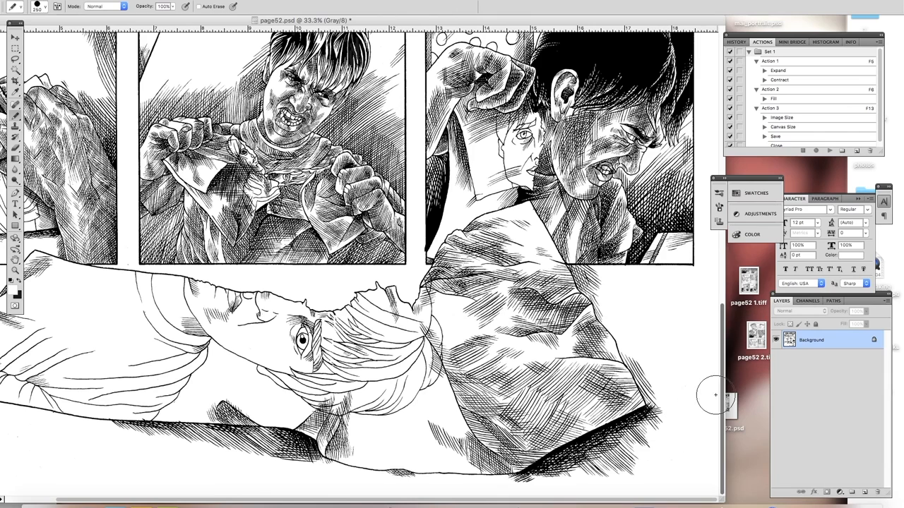
mouse_move(709, 437)
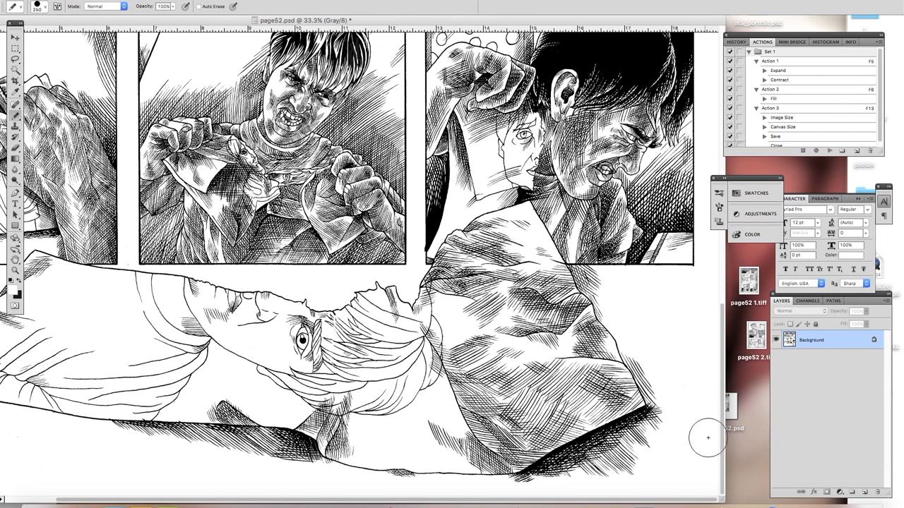
mouse_move(655, 451)
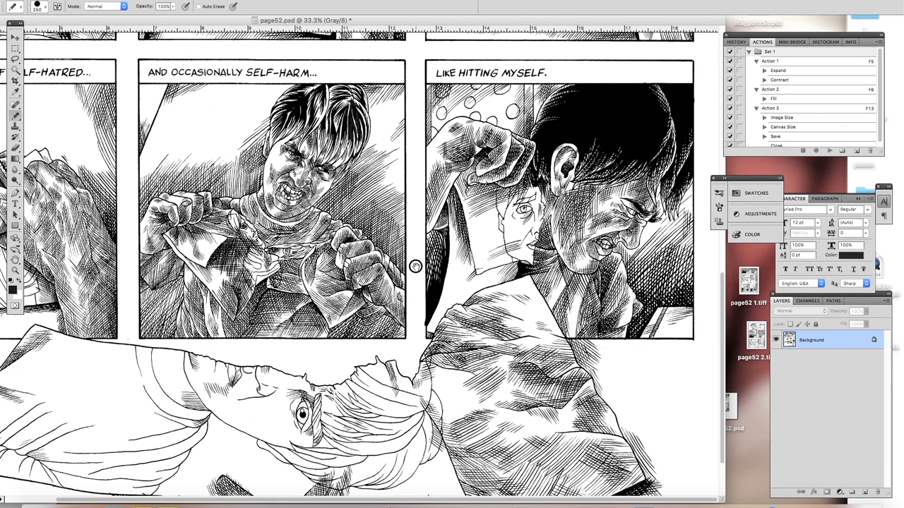
mouse_move(565, 105)
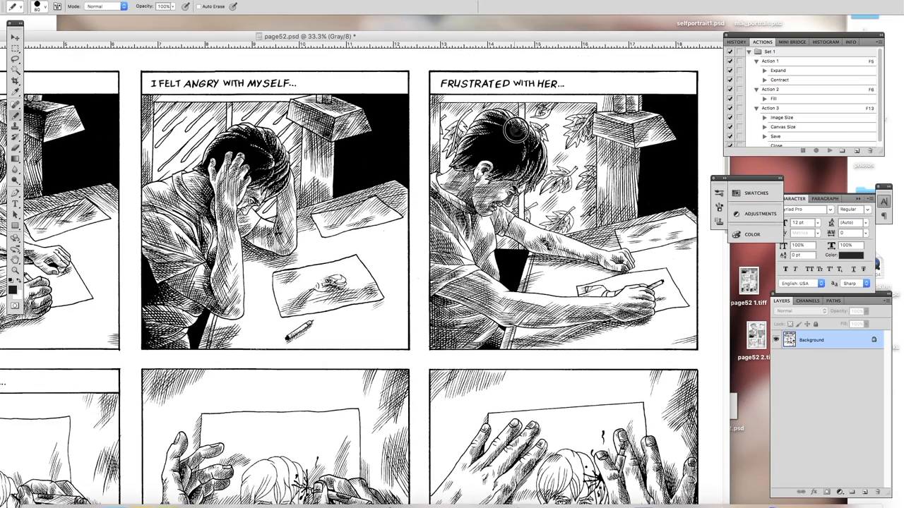
mouse_move(525, 152)
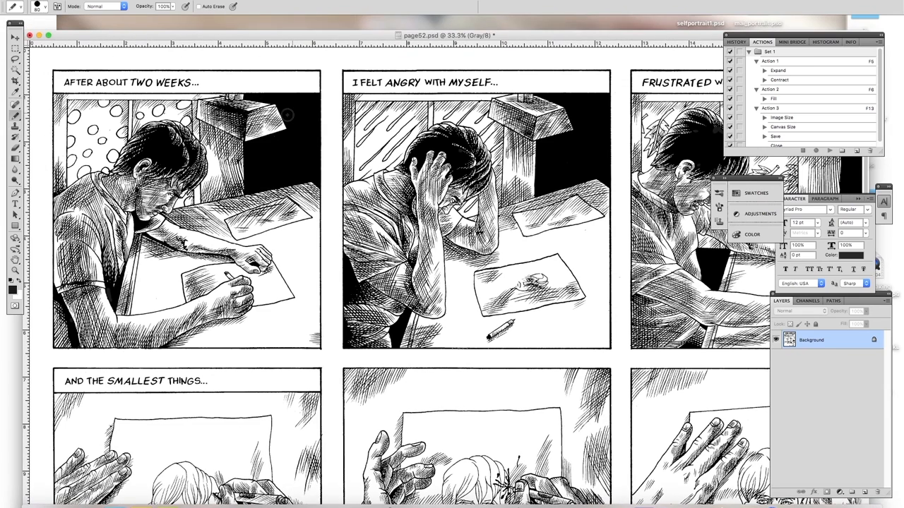
mouse_move(169, 150)
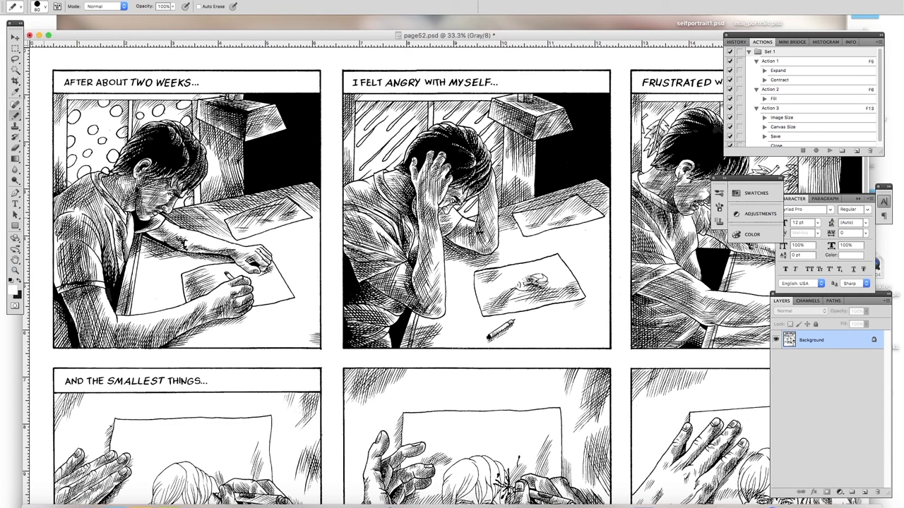
mouse_move(215, 73)
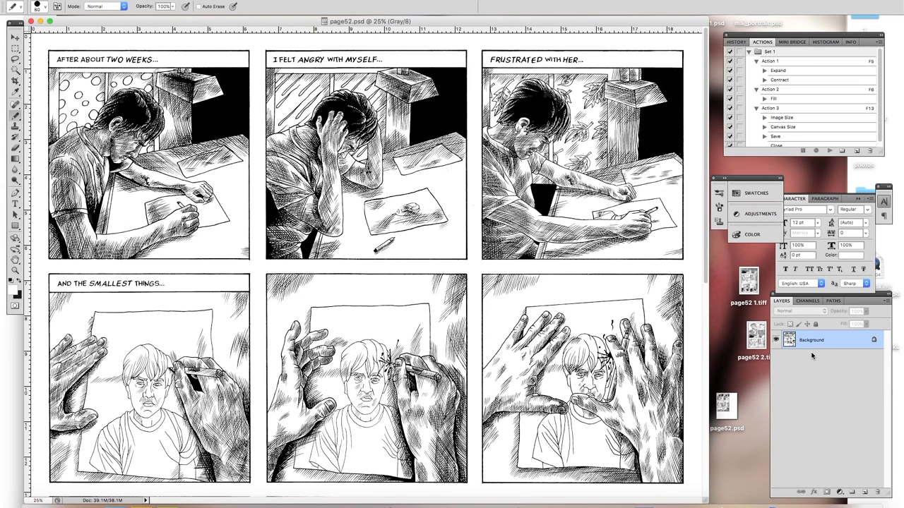
Shrink the cleaned page's pixel dimensions with Image Size
click(106, 5)
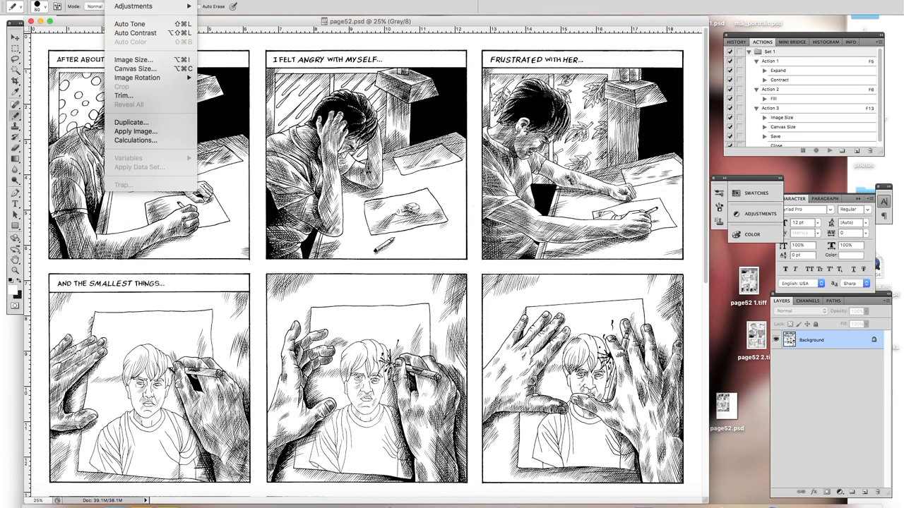
click(132, 60)
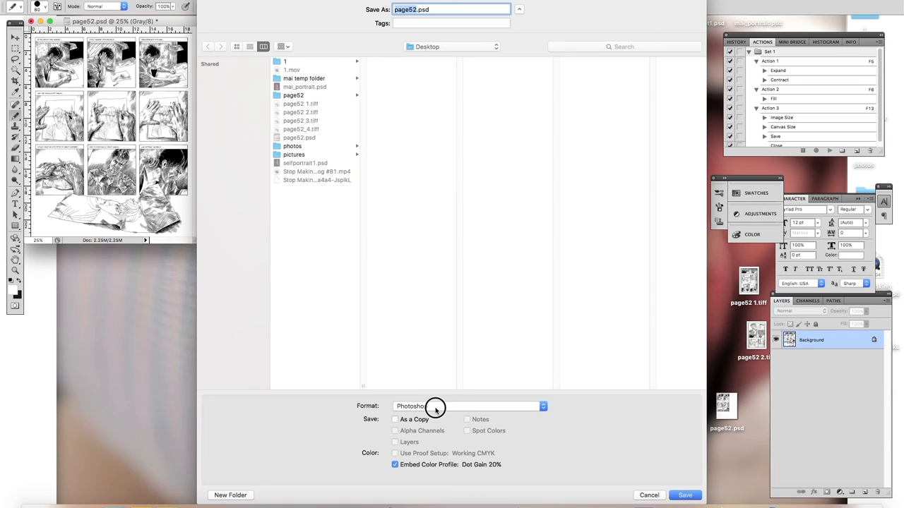
Save the page as page52.jpg in JPEG format at maximum quality 12
click(469, 407)
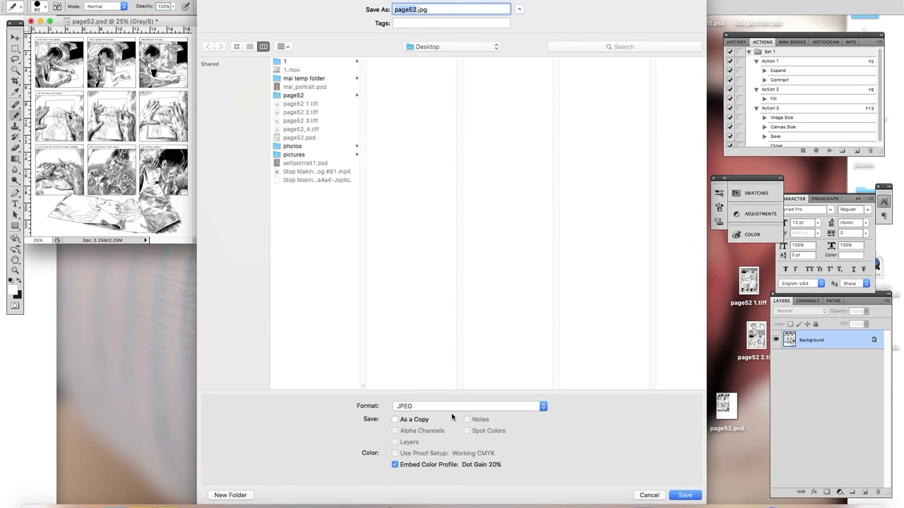
click(683, 494)
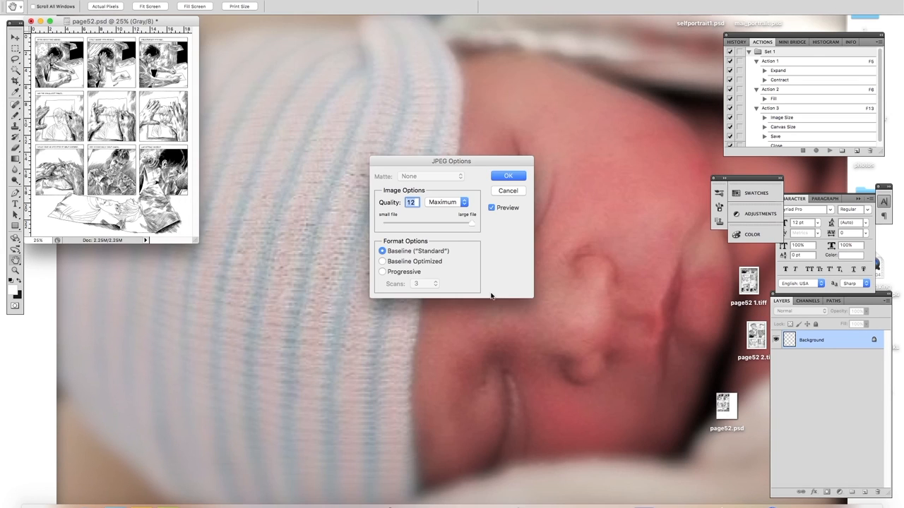
click(509, 175)
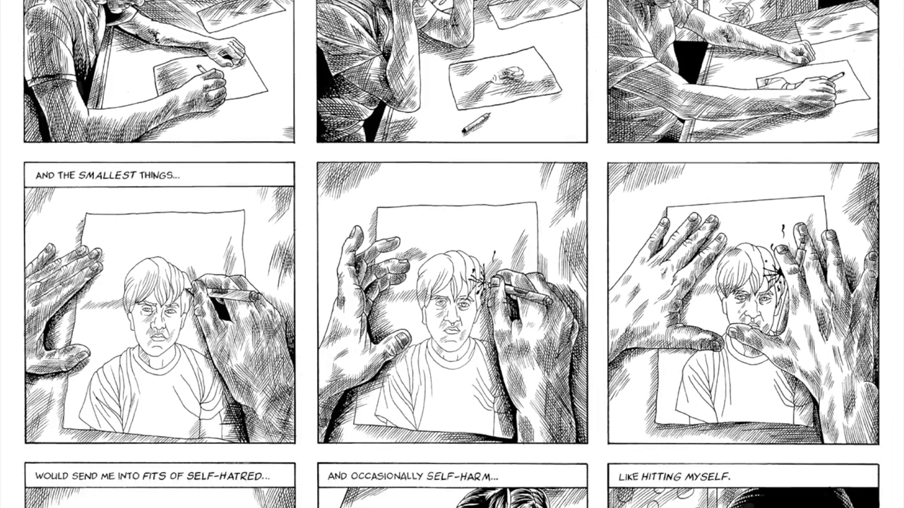
scroll(down, 3)
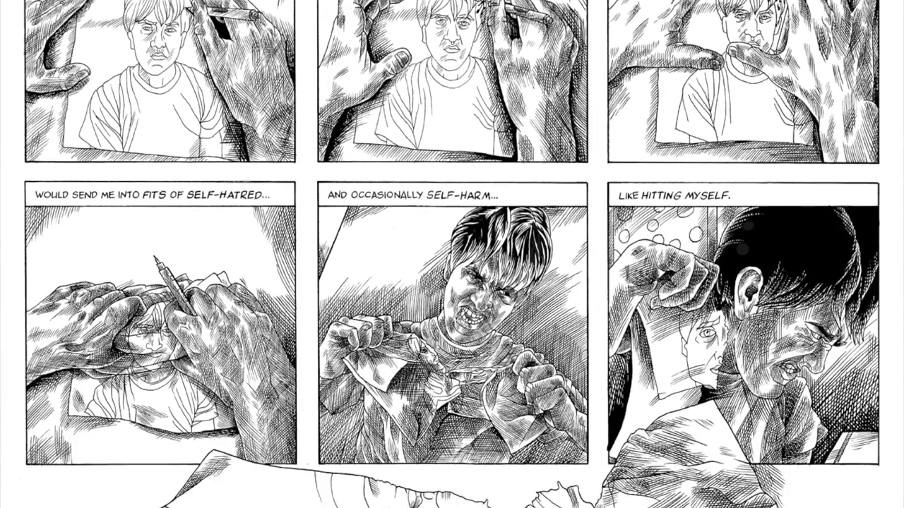
scroll(down, 3)
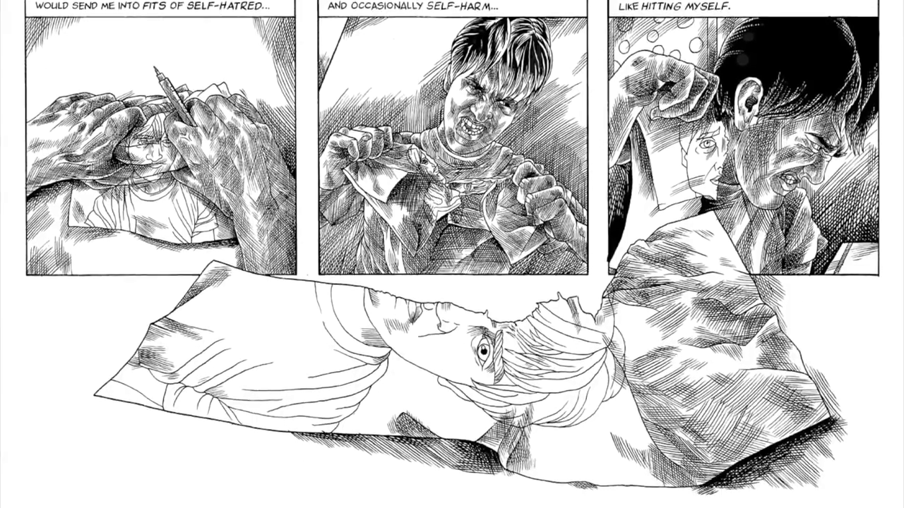
scroll(down, 3)
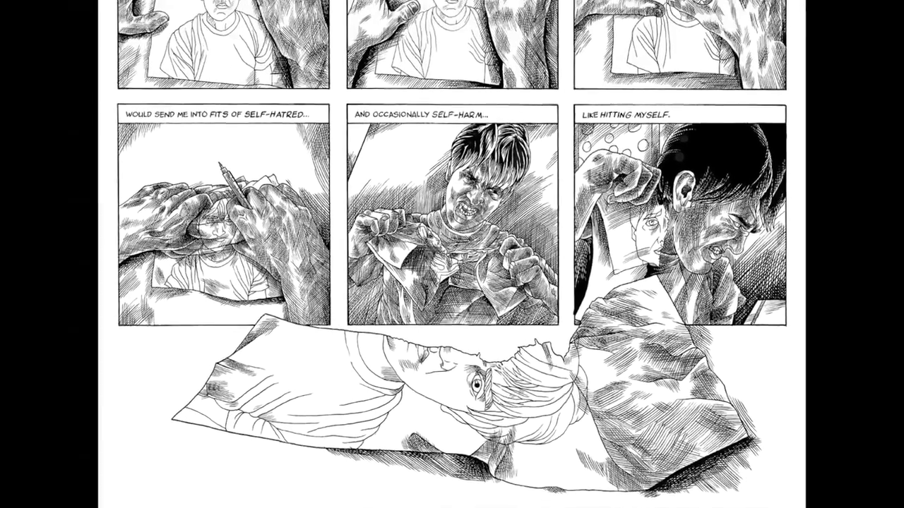
scroll(down, 3)
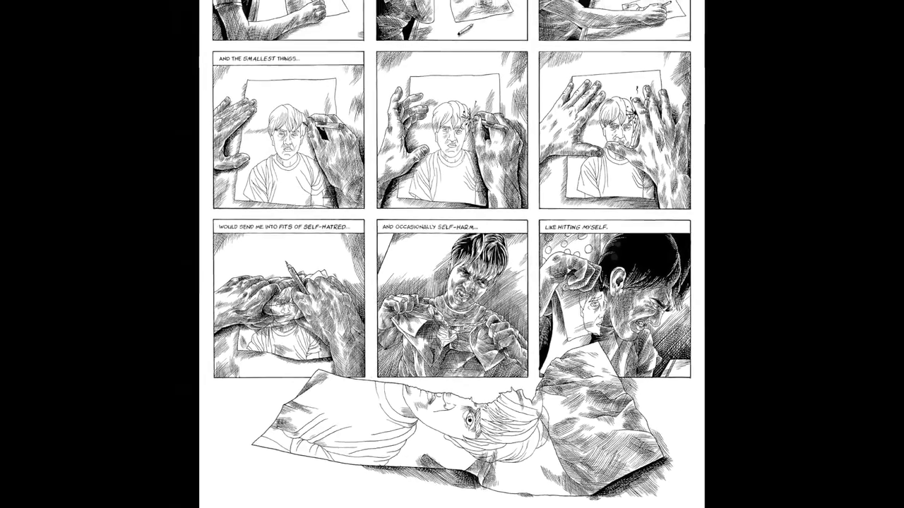